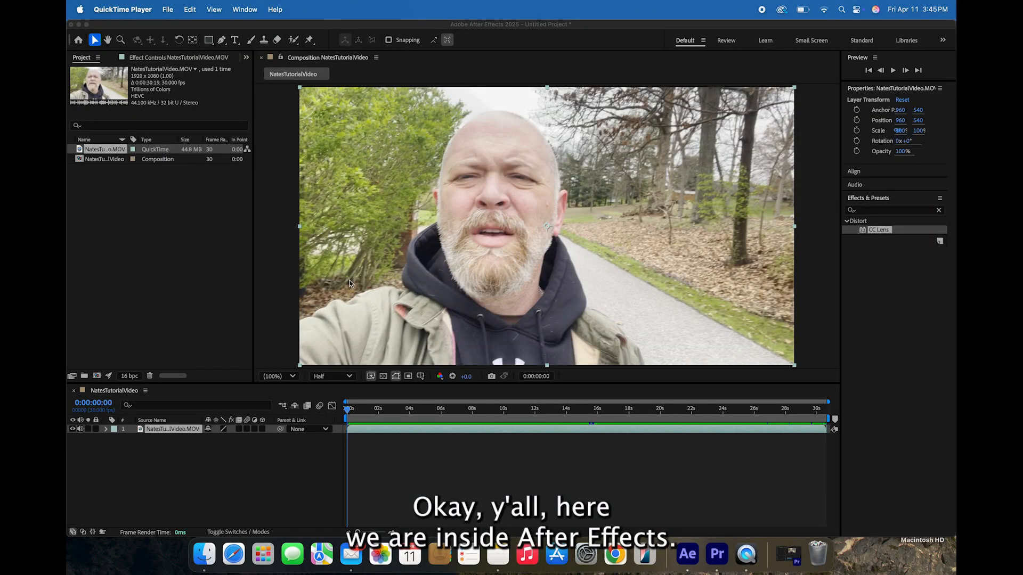
mouse_move(166, 429)
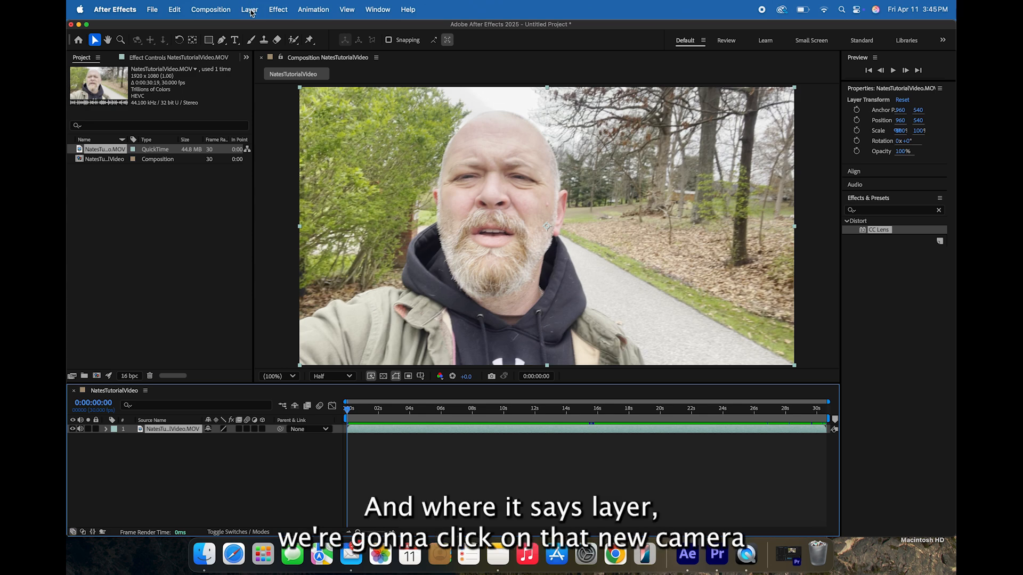
Add a 50mm camera layer, Camera 1, above the selfie clip
click(249, 9)
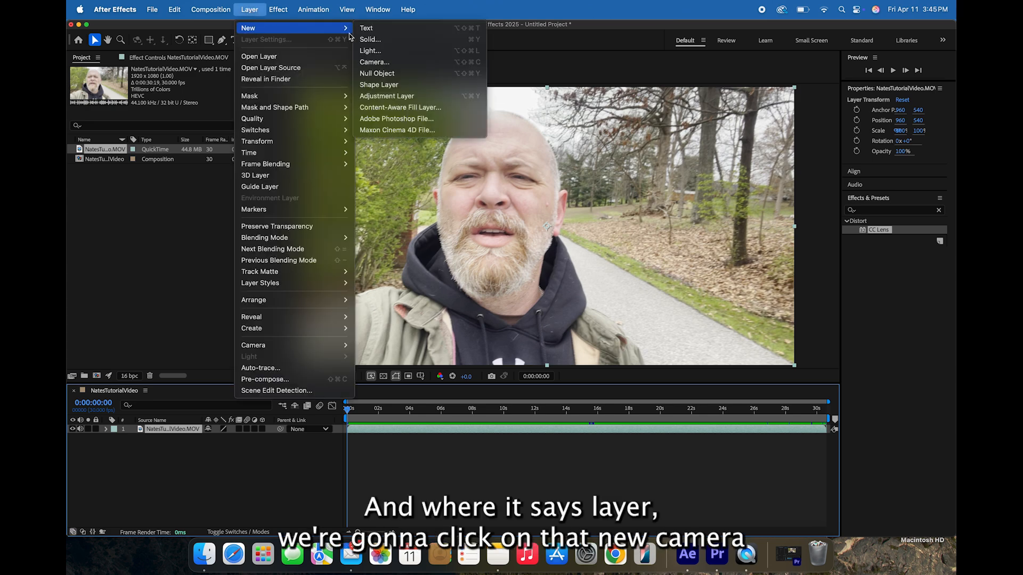
click(374, 62)
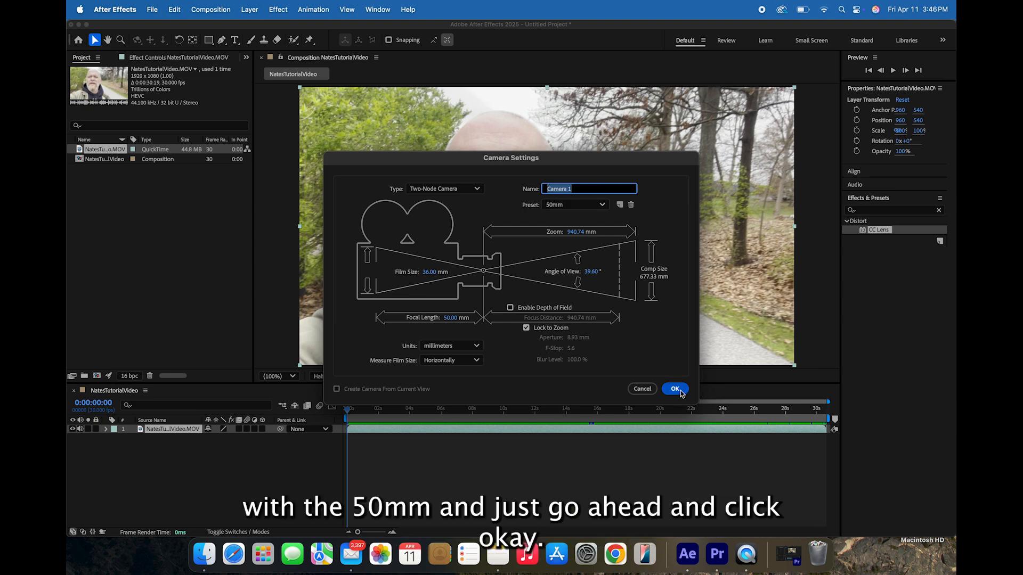
click(675, 388)
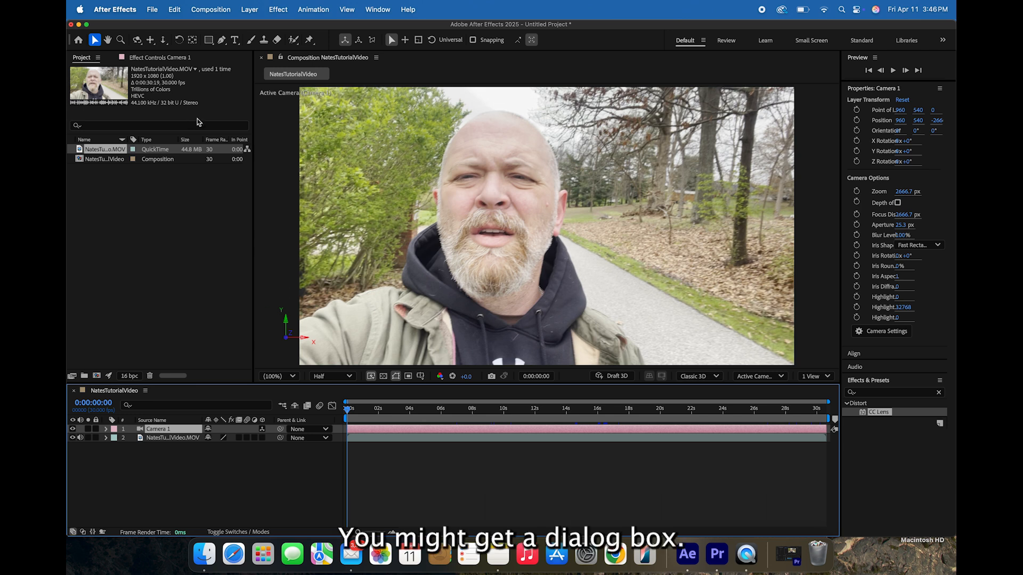
mouse_move(191, 291)
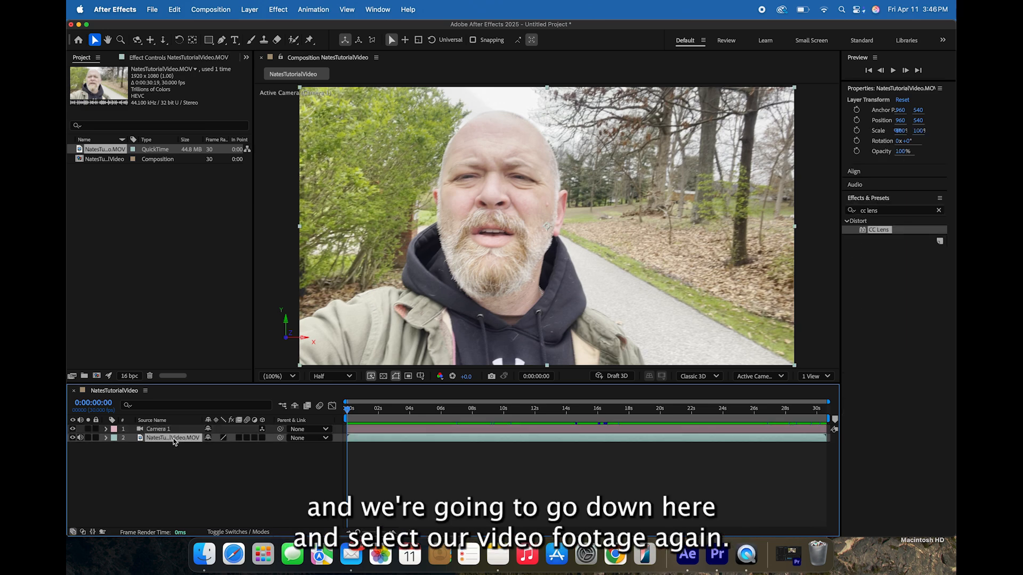
mouse_move(657, 358)
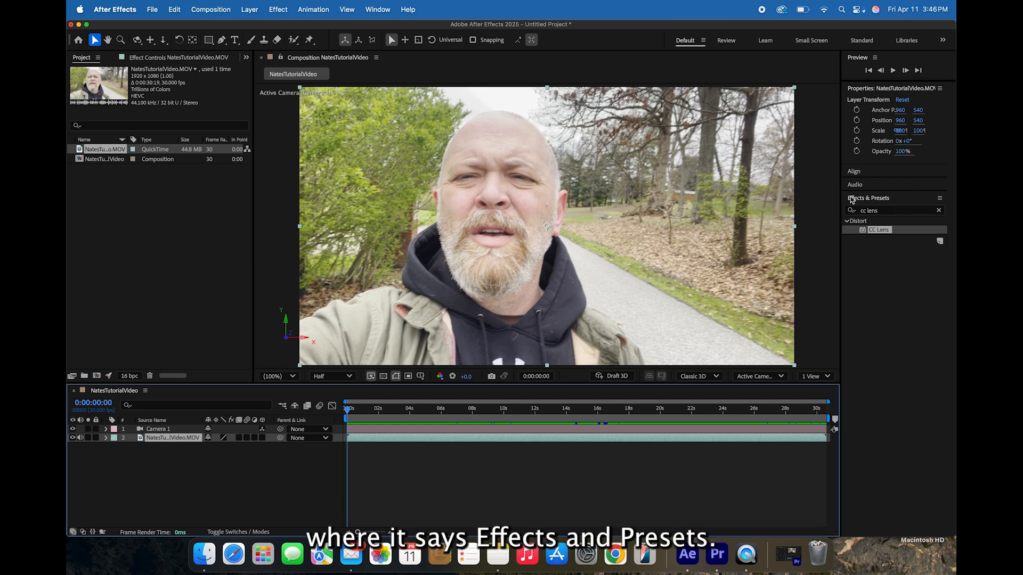
Apply a Levels effect to the footage and raise Input Black to about 4497 for contrast
click(894, 209)
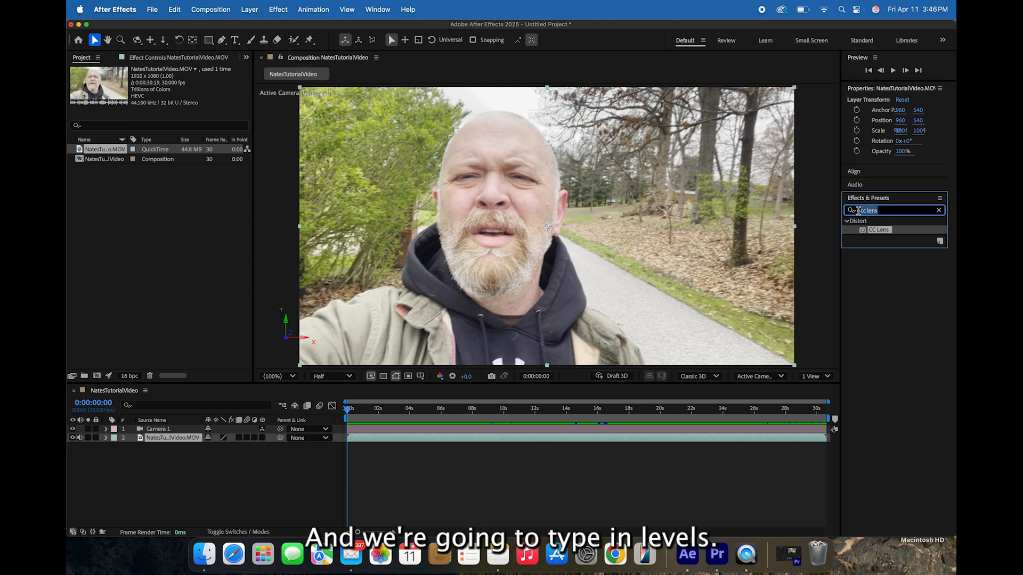
text(levels)
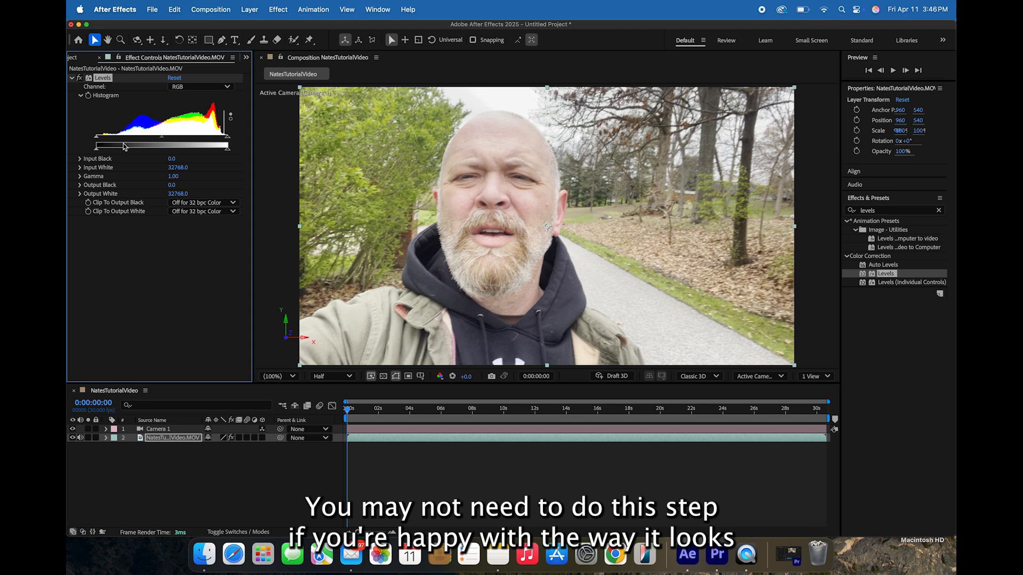
drag(121, 146, 108, 142)
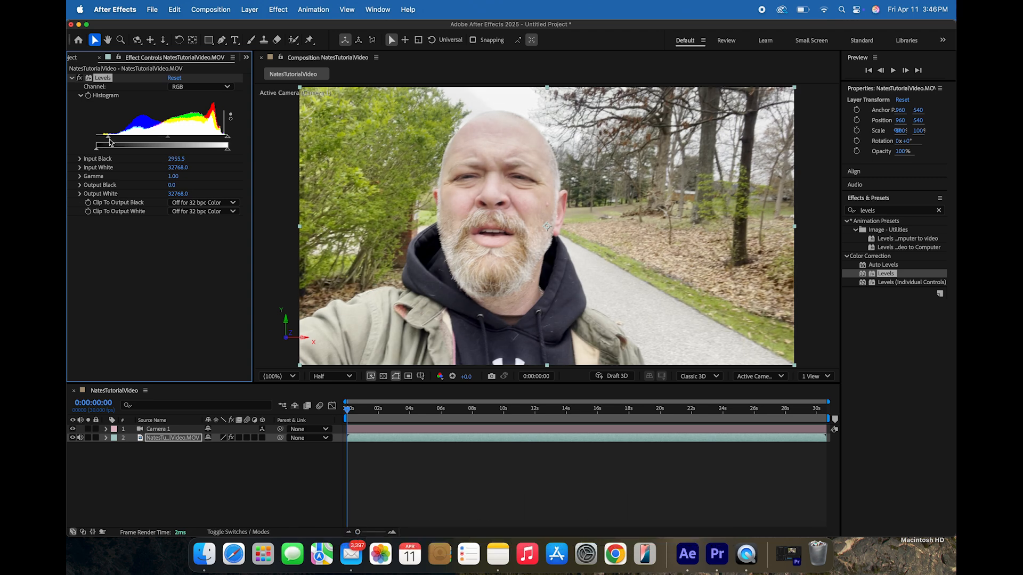
drag(106, 145, 117, 144)
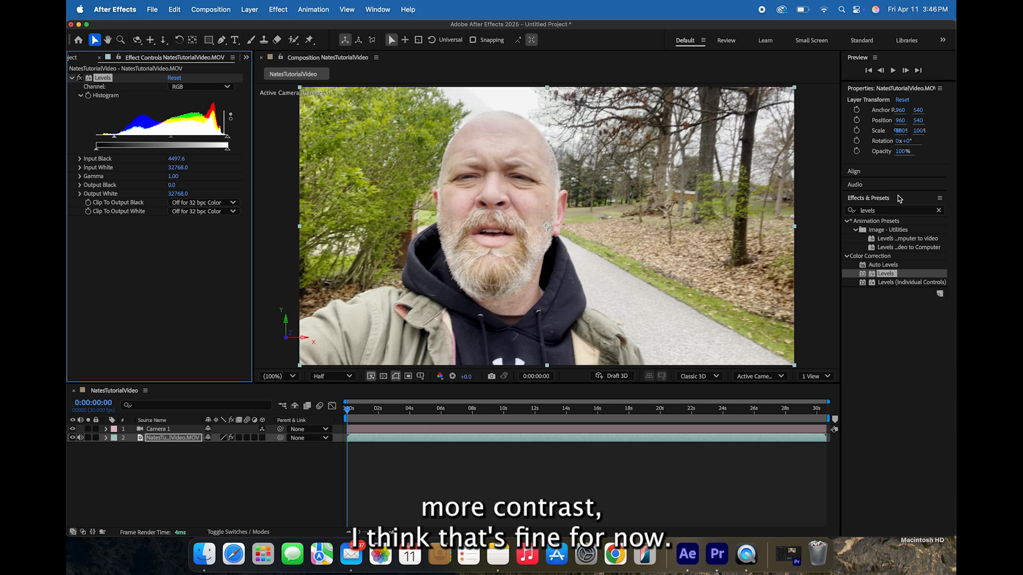
click(887, 210)
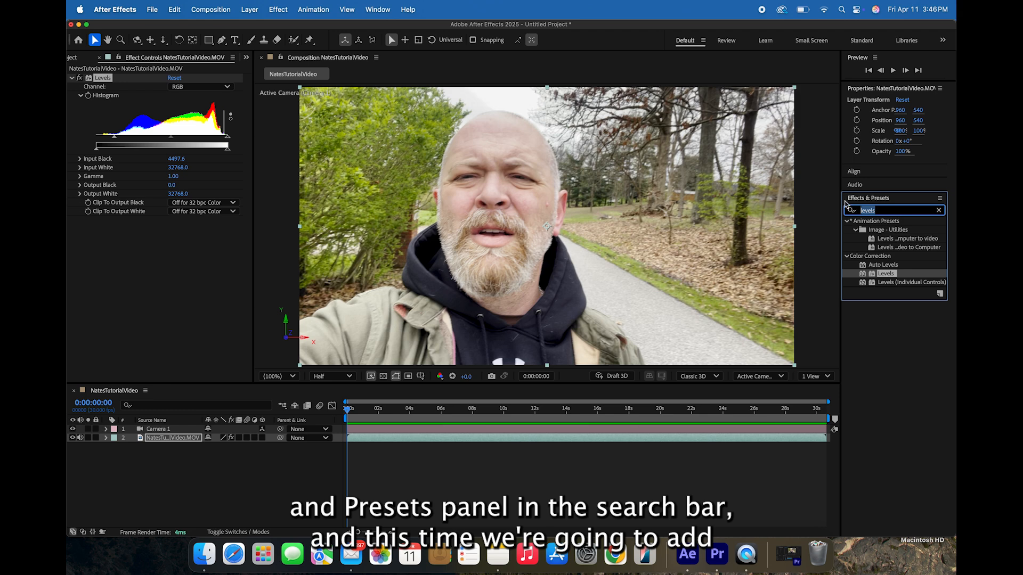
Apply a Tritone effect and set its midtones to a deep teal
text(tritone)
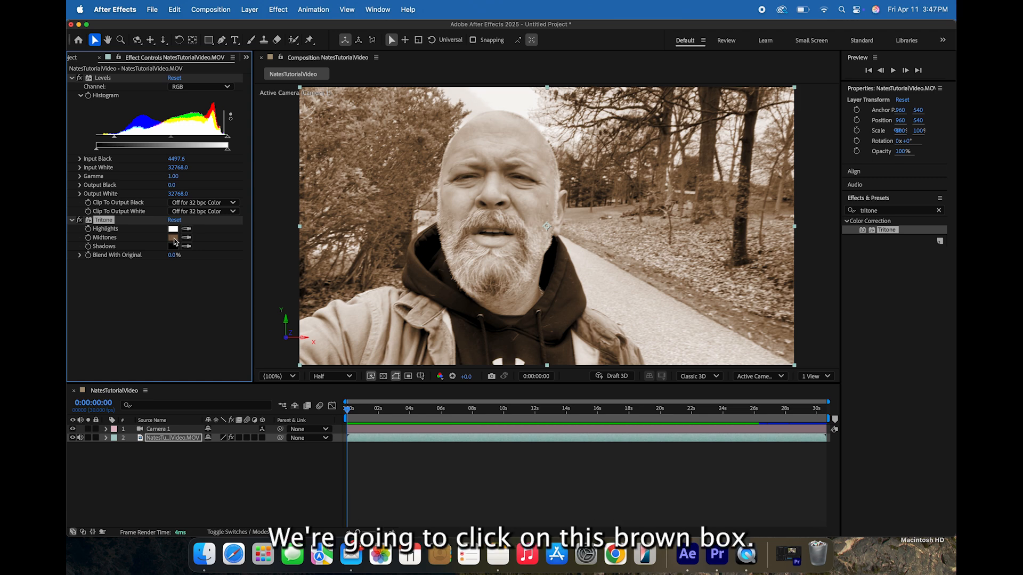
click(173, 236)
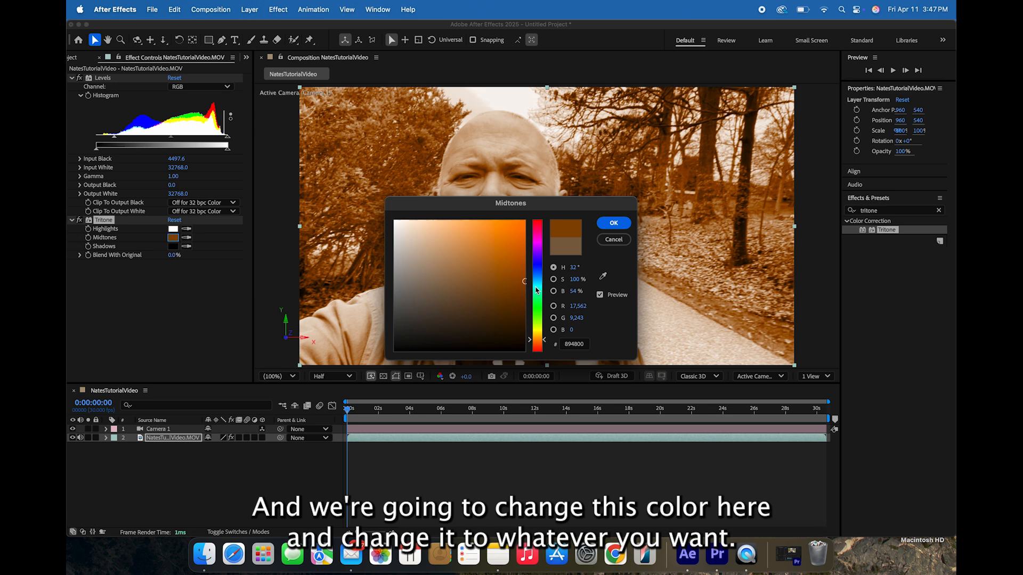
drag(536, 291, 537, 281)
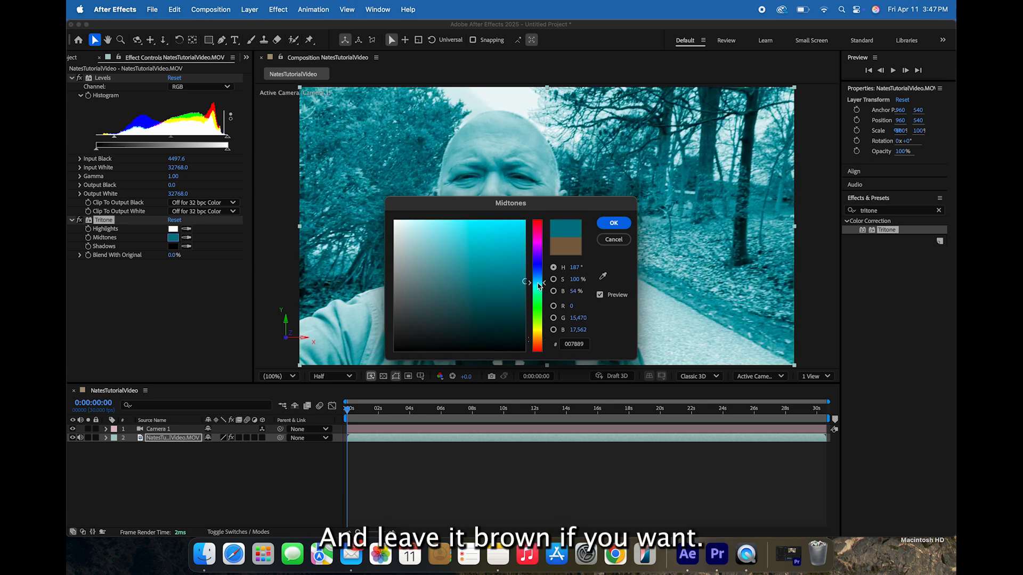
drag(527, 281, 526, 287)
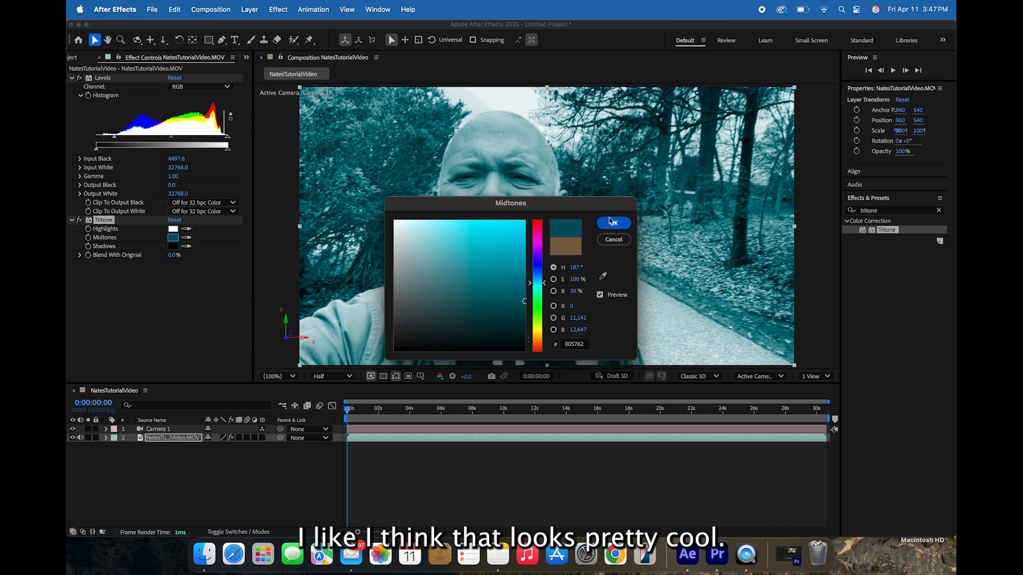
click(612, 222)
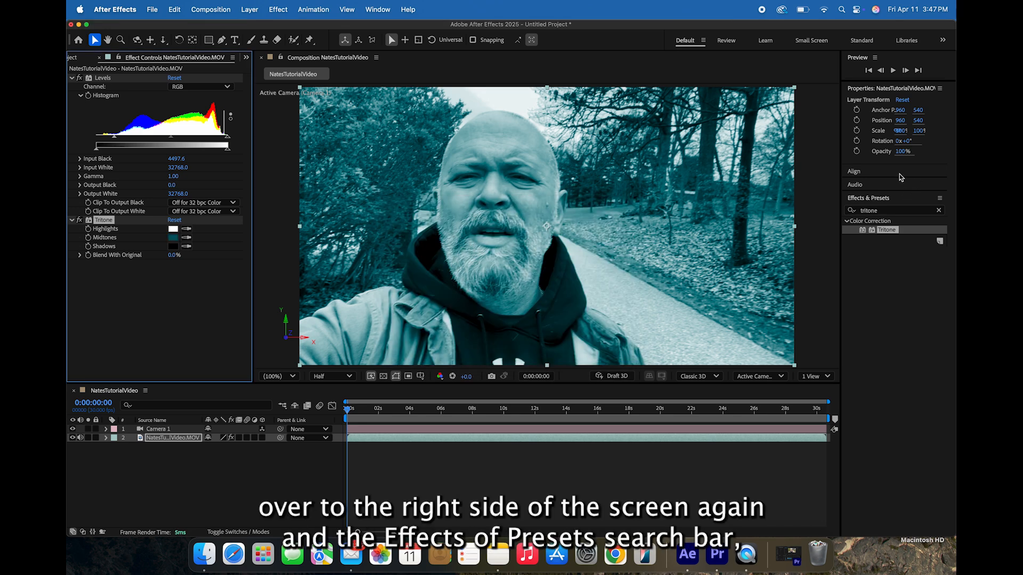
mouse_move(884, 205)
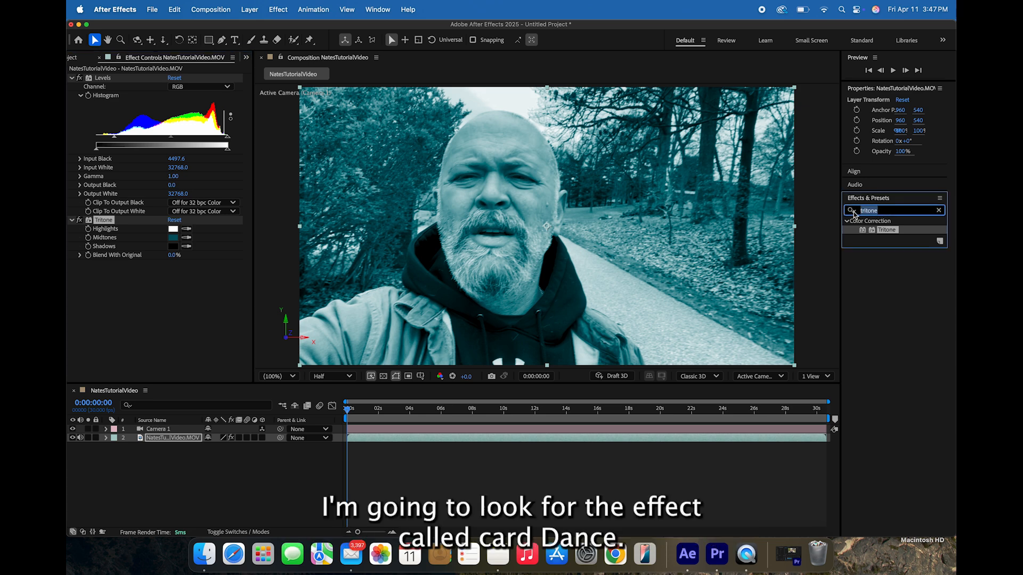
Search 'Card Dance' and apply it with its default 9 rows and 12 columns
text(c)
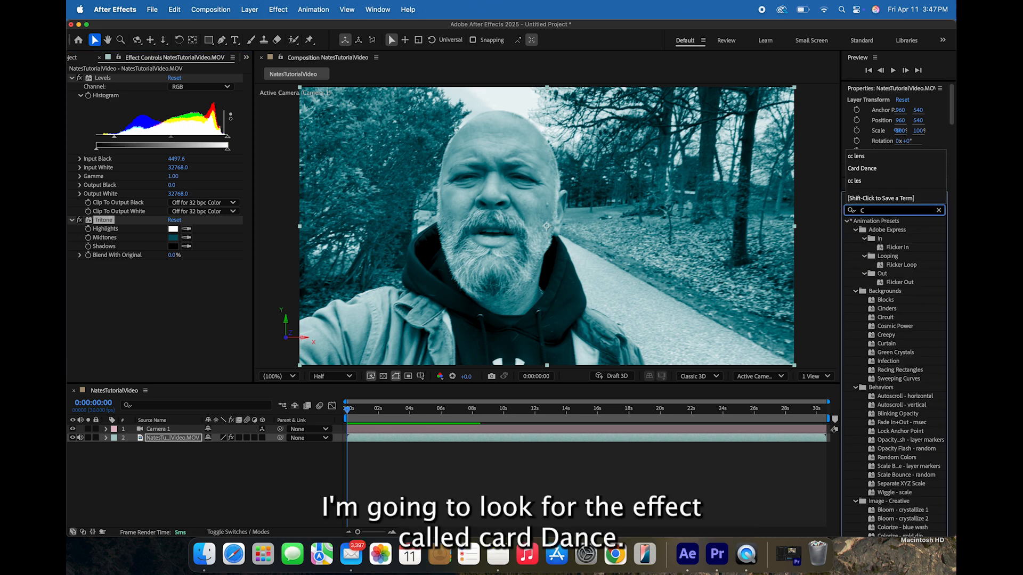
text(ard Dance)
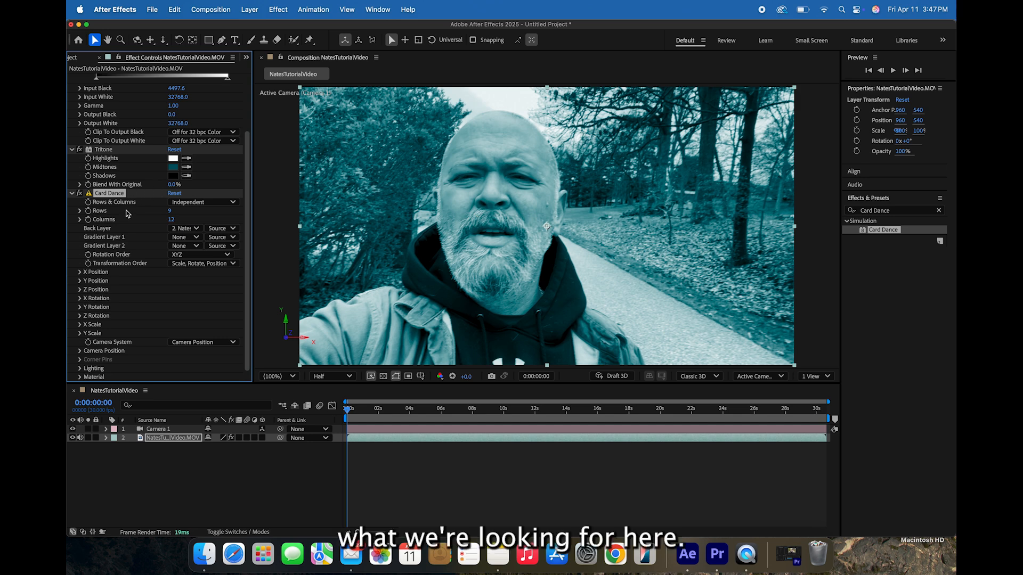
mouse_move(87, 201)
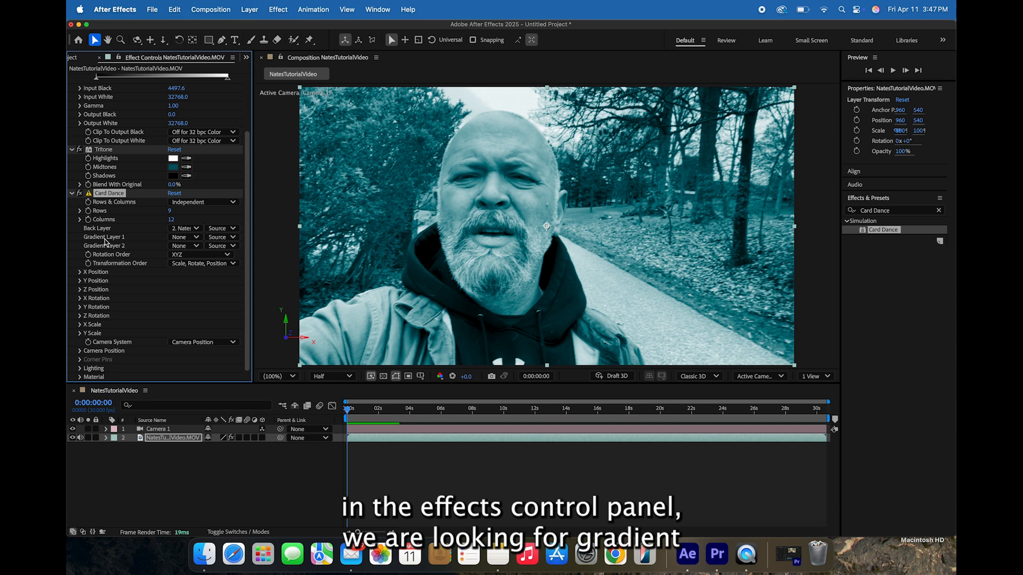
Set Gradient Layer 1 to the selfie clip and Z Position source to Intensity 1
click(185, 236)
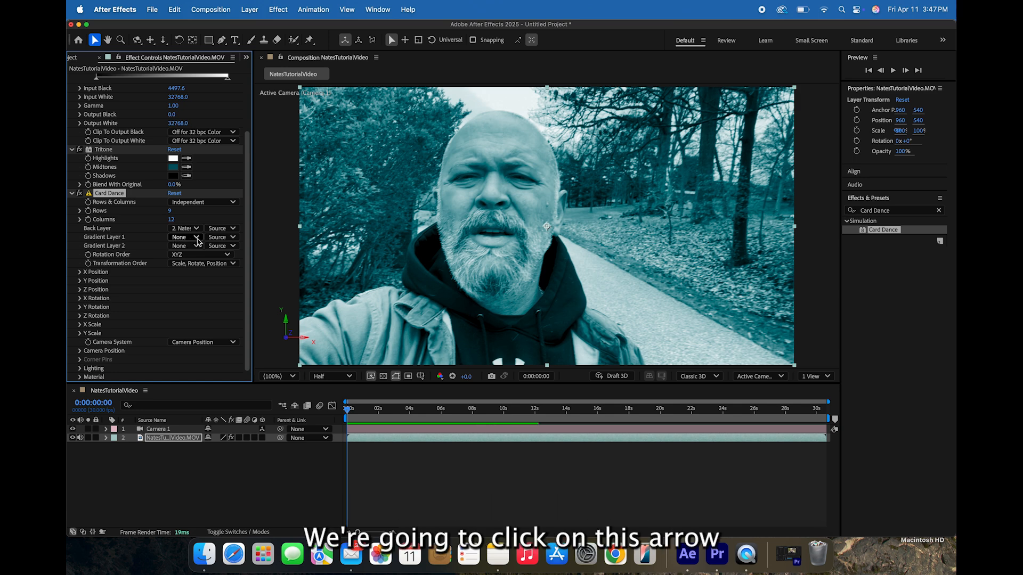
click(195, 236)
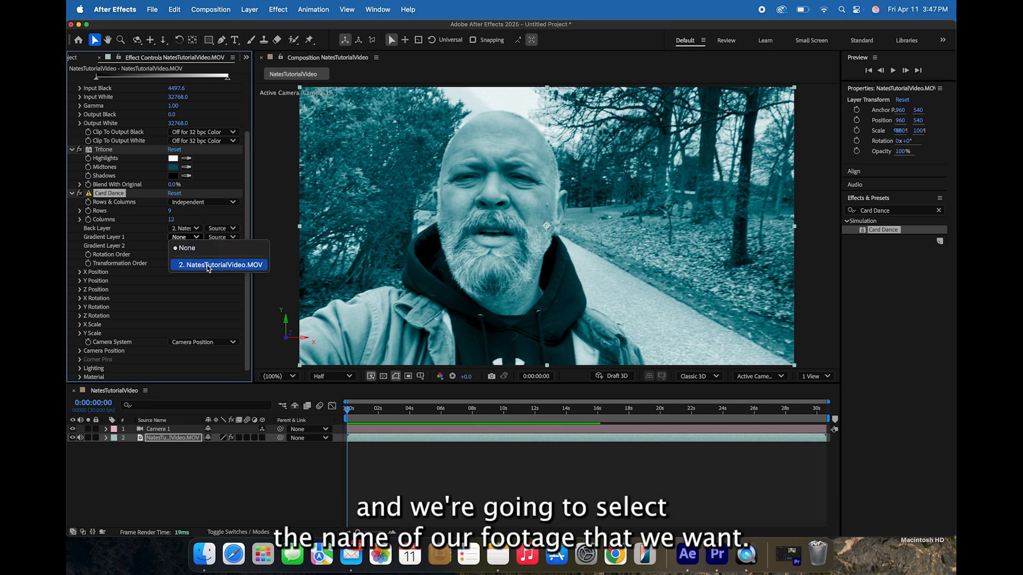
click(219, 265)
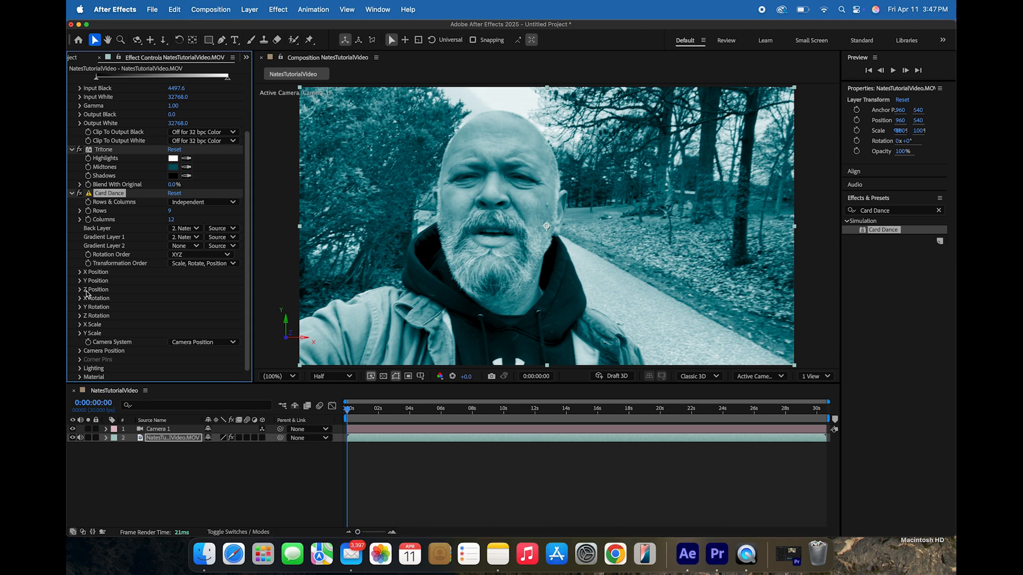
click(80, 289)
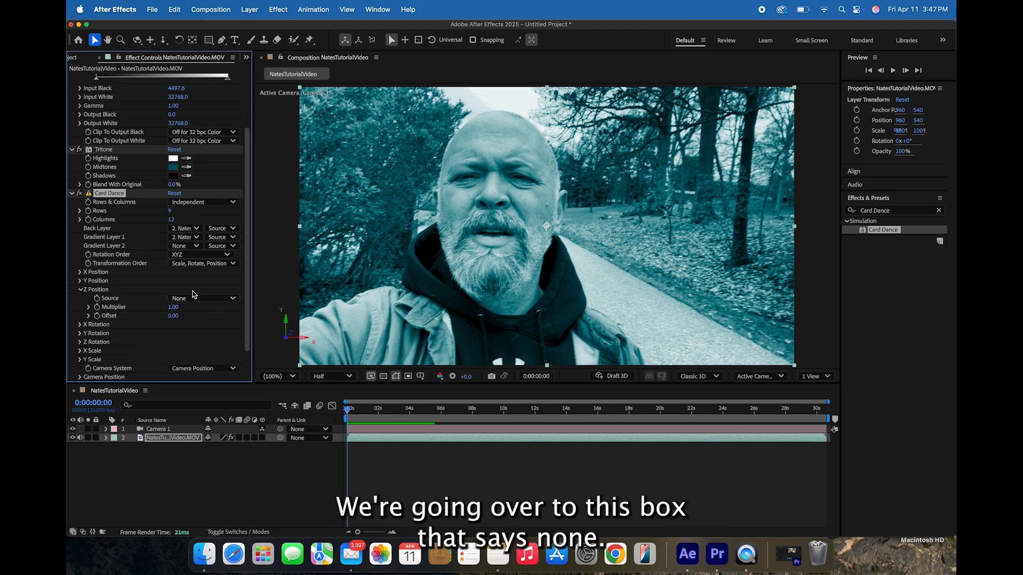
click(202, 298)
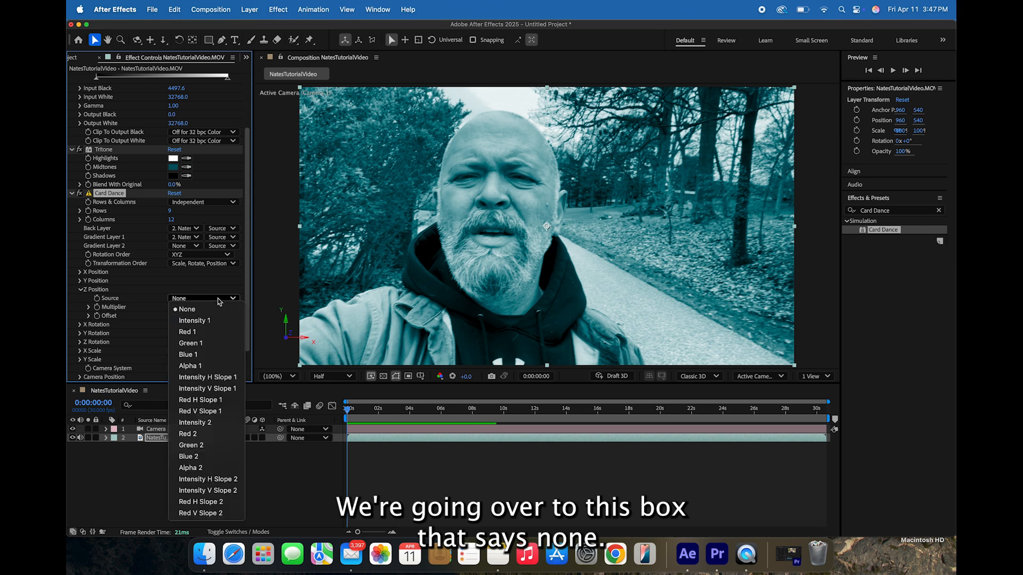
click(194, 321)
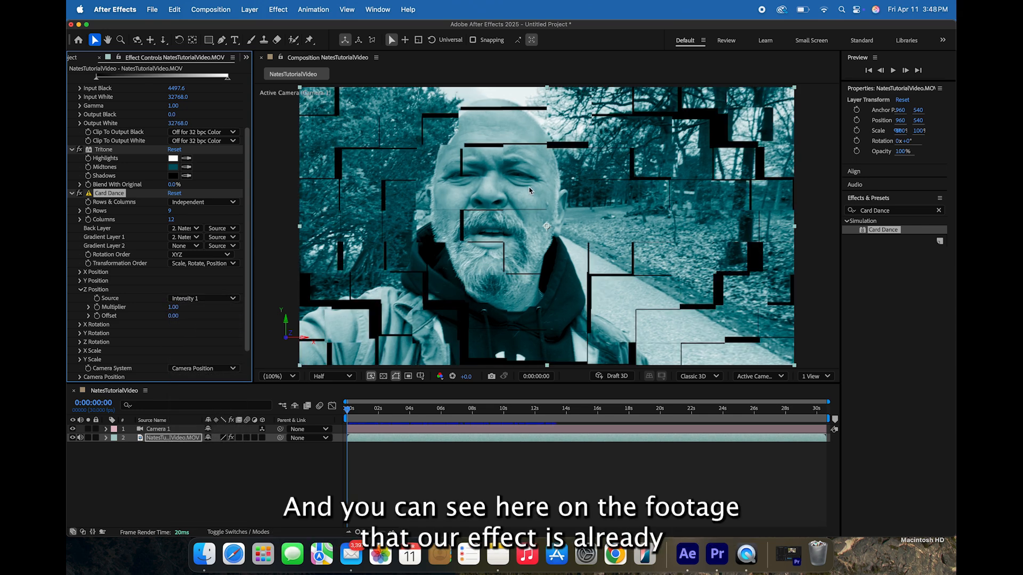
mouse_move(370, 189)
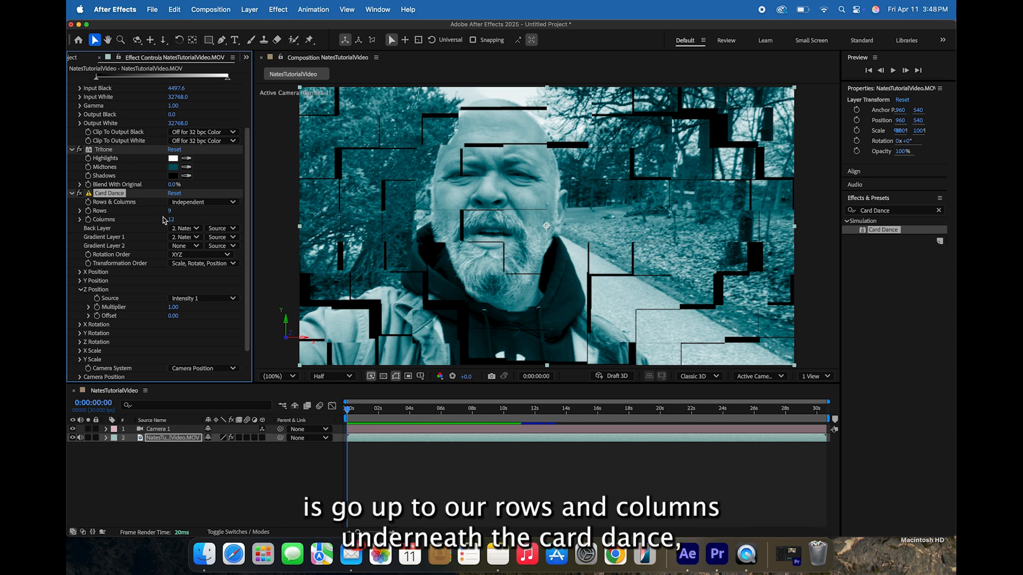
Set Card Dance Rows to 210 and Columns to 300 for a fine textured relief
click(173, 211)
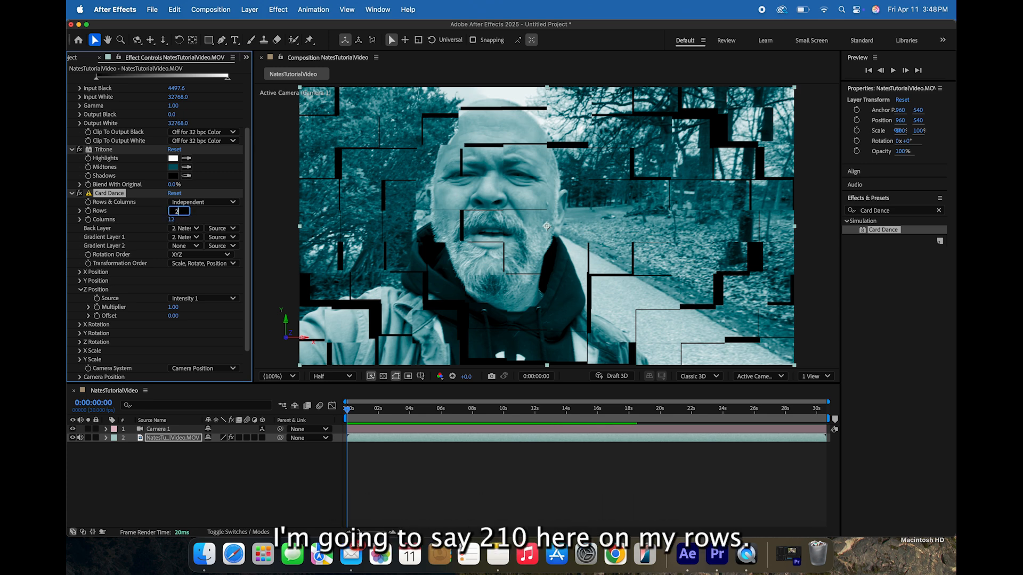
text(210)
click(175, 219)
text(300)
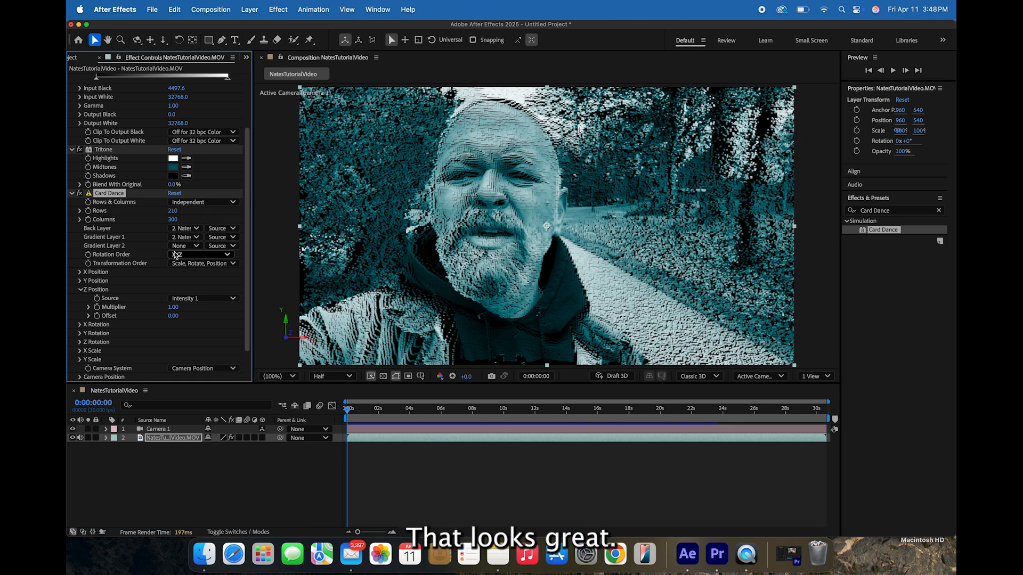
click(202, 254)
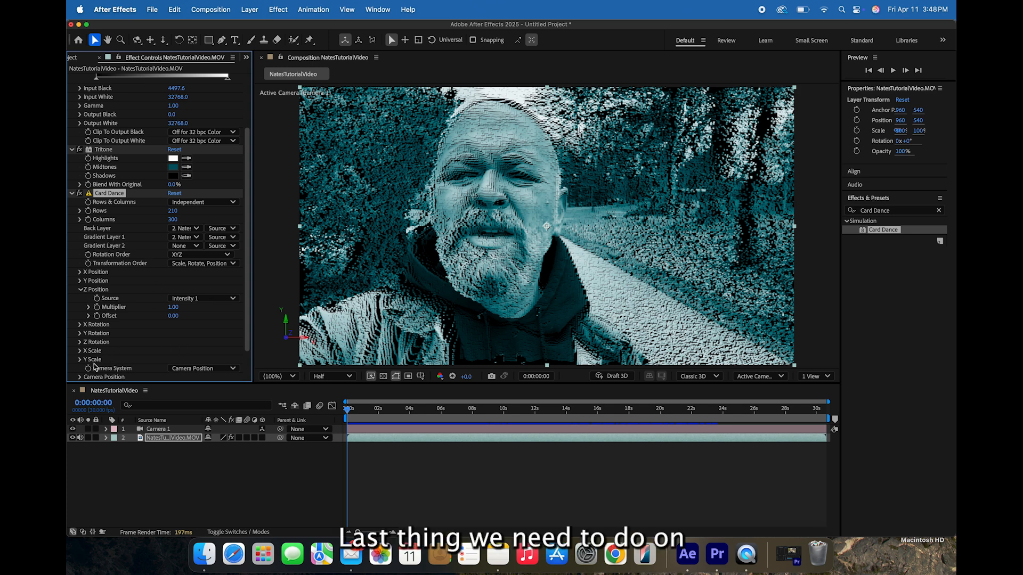
mouse_move(96, 361)
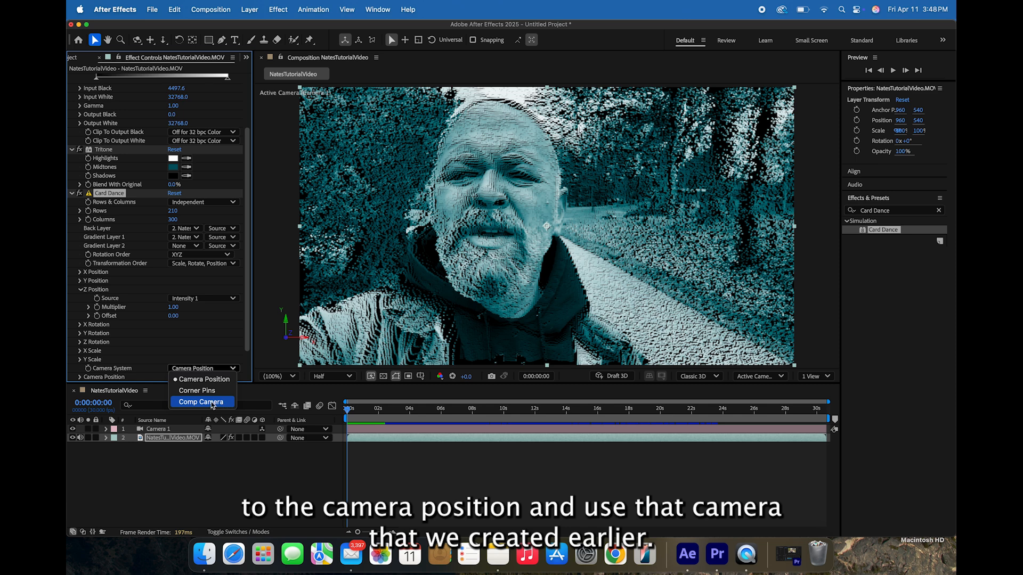
Set Card Dance's Camera System to Comp Camera
click(201, 401)
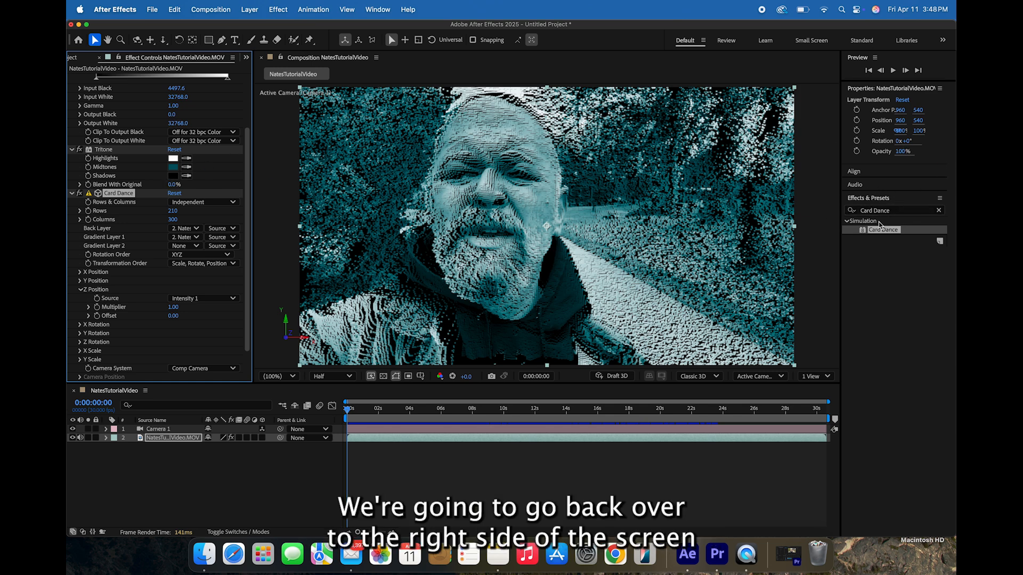
mouse_move(893, 214)
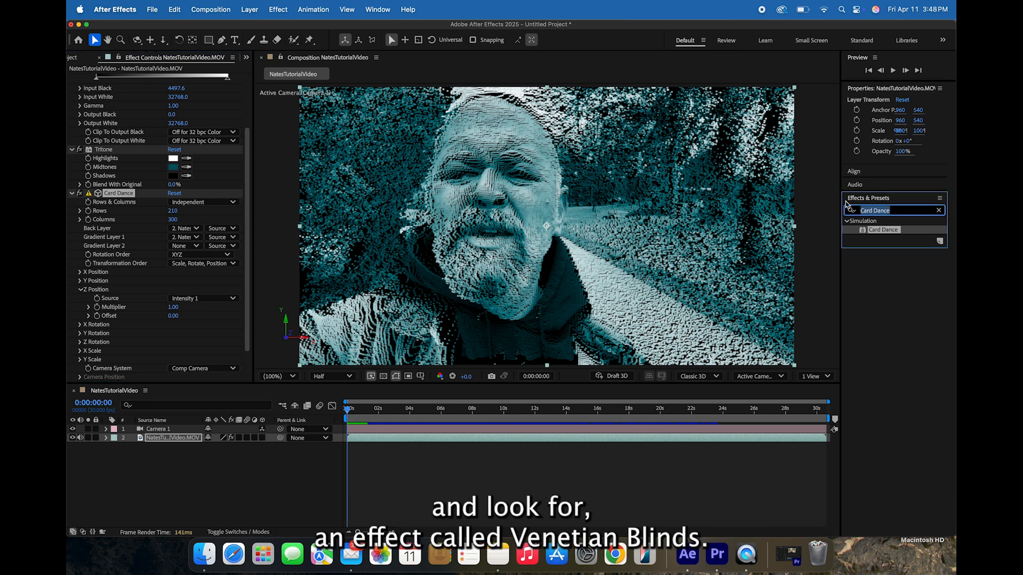
Apply Venetian Blinds to the footage with Width 10 for thin vertical gaps
text(venetian)
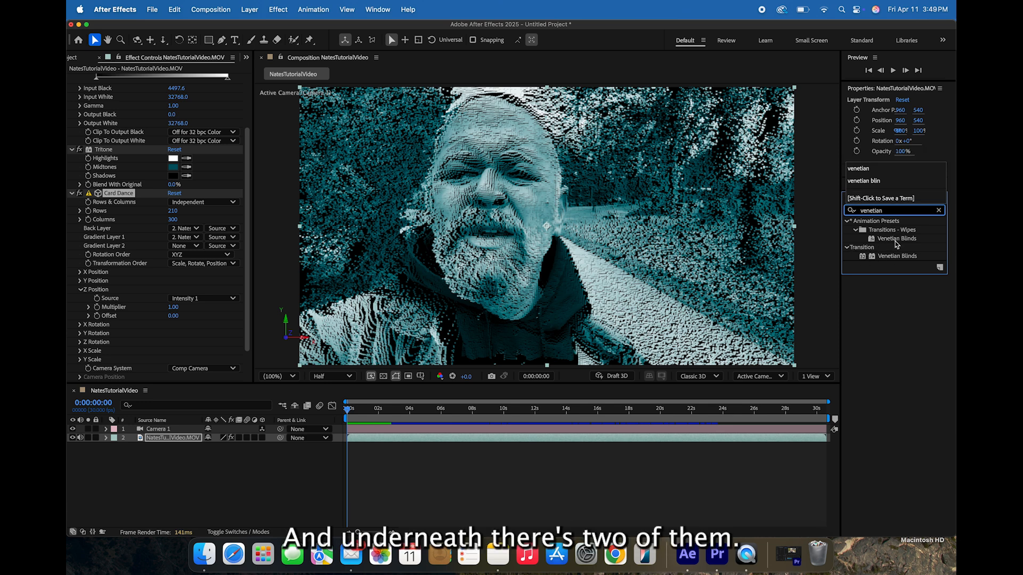
click(898, 256)
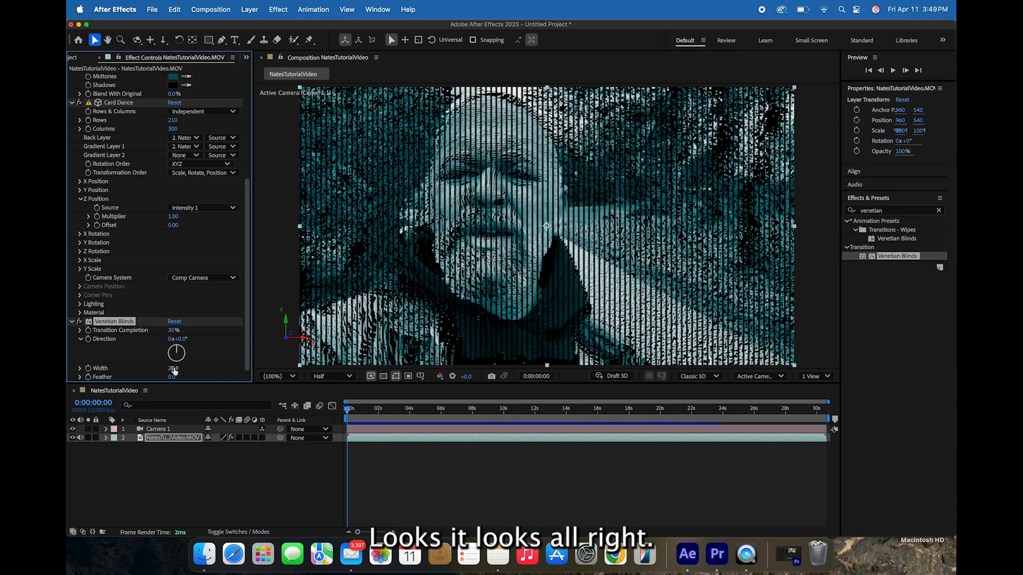
click(177, 368)
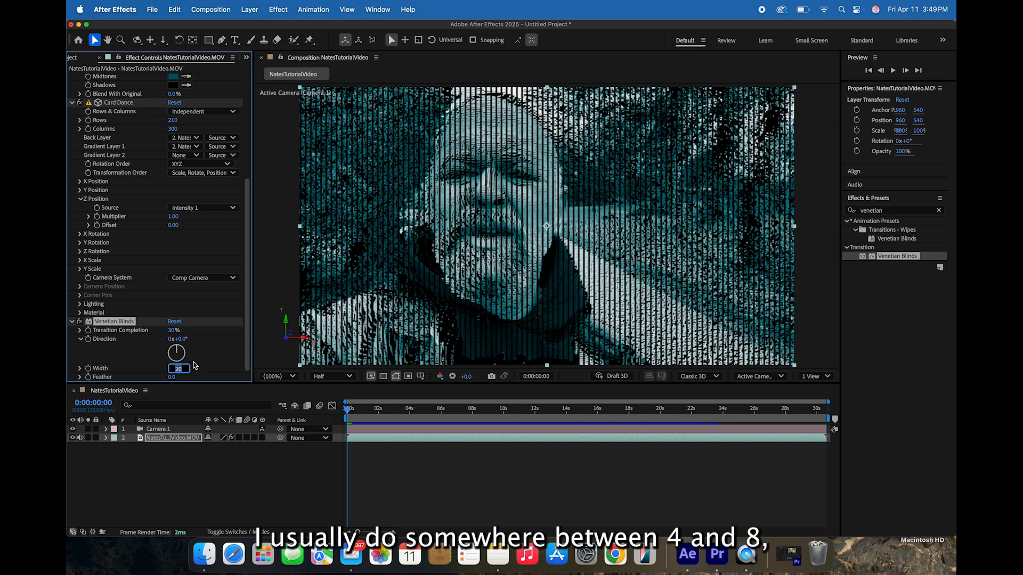
text(10)
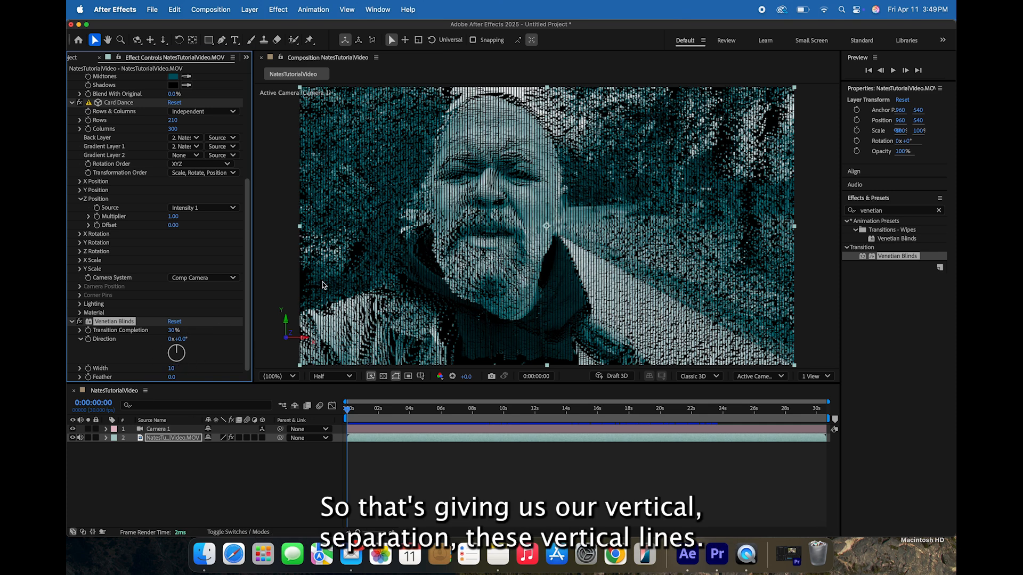
mouse_move(409, 177)
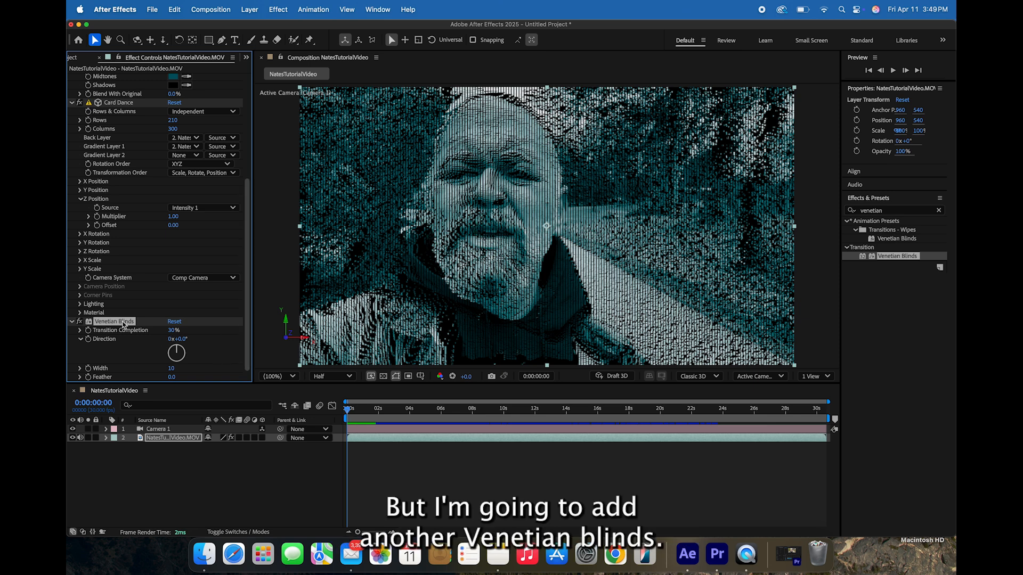
Duplicate Venetian Blinds and set Venetian Blinds 2 Direction to 90° for horizontal gaps
right_click(114, 321)
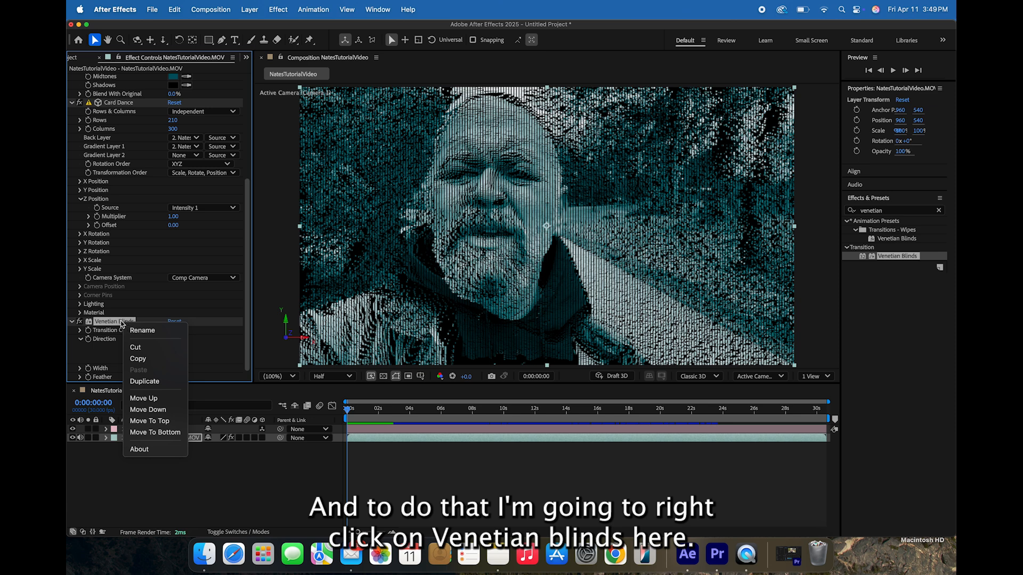
click(144, 382)
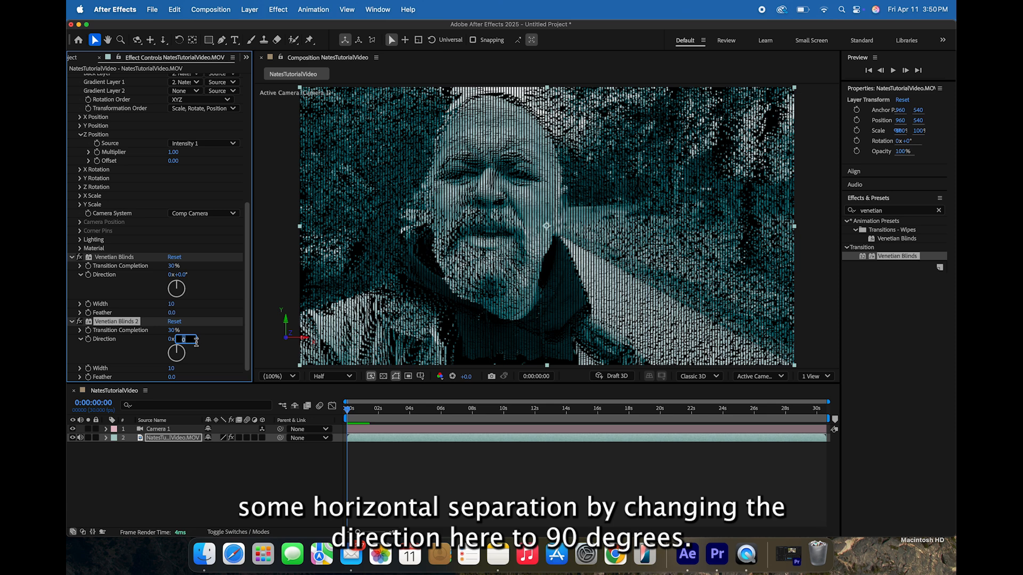
text(90.0°)
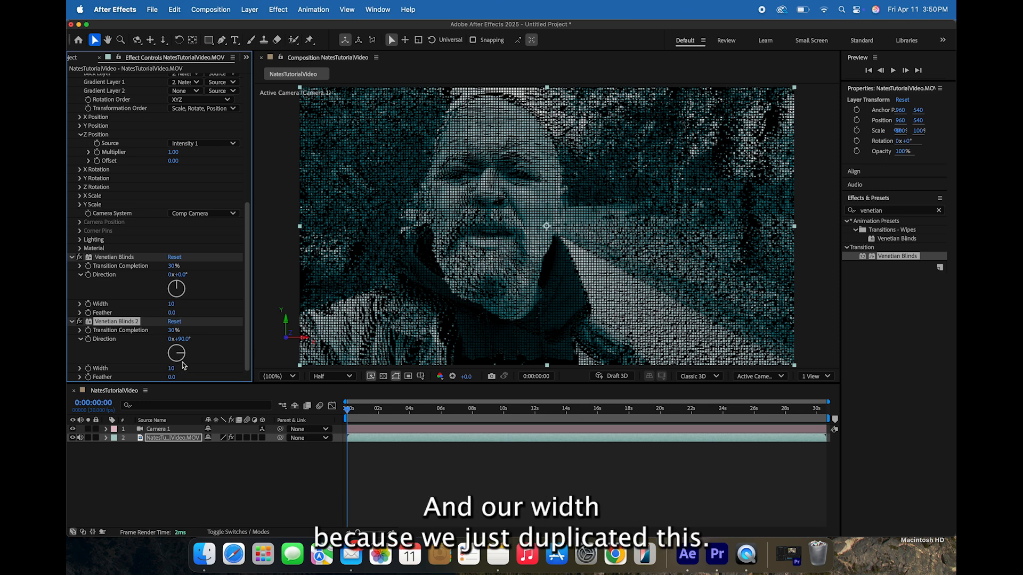
mouse_move(508, 239)
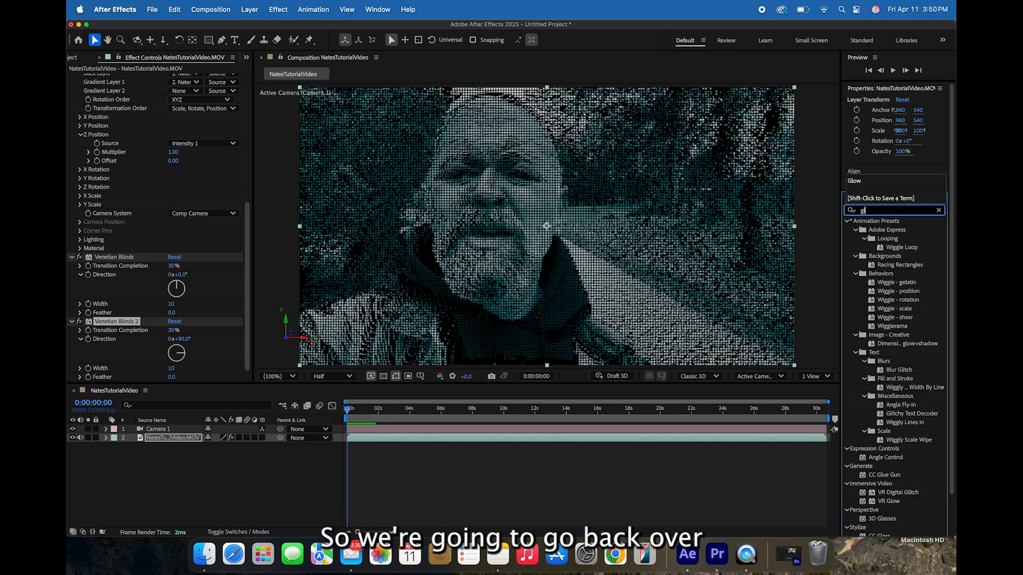
Apply Glow, adjust its threshold, and set A & B colours to cyan and green
text(low)
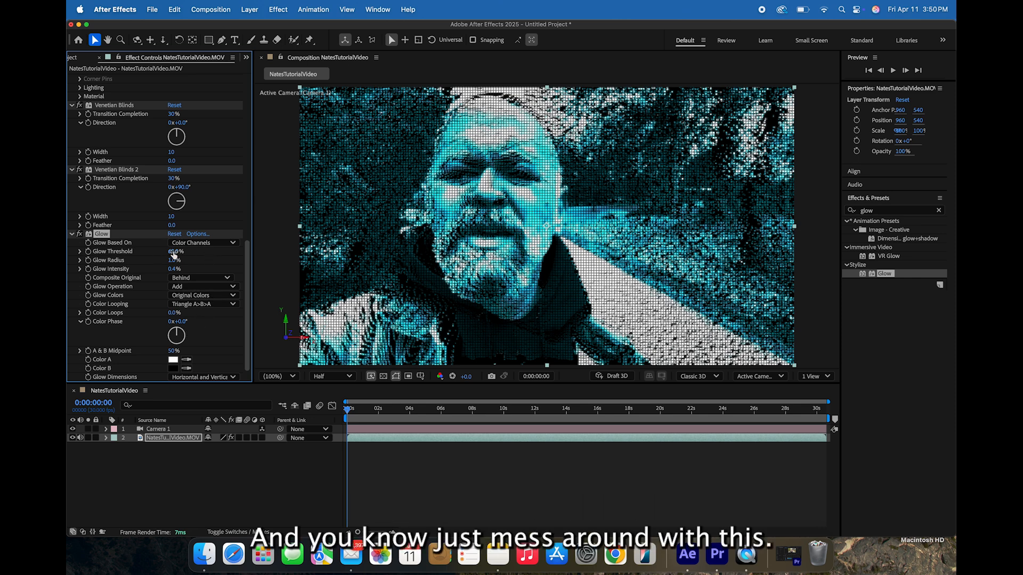
drag(175, 250, 162, 251)
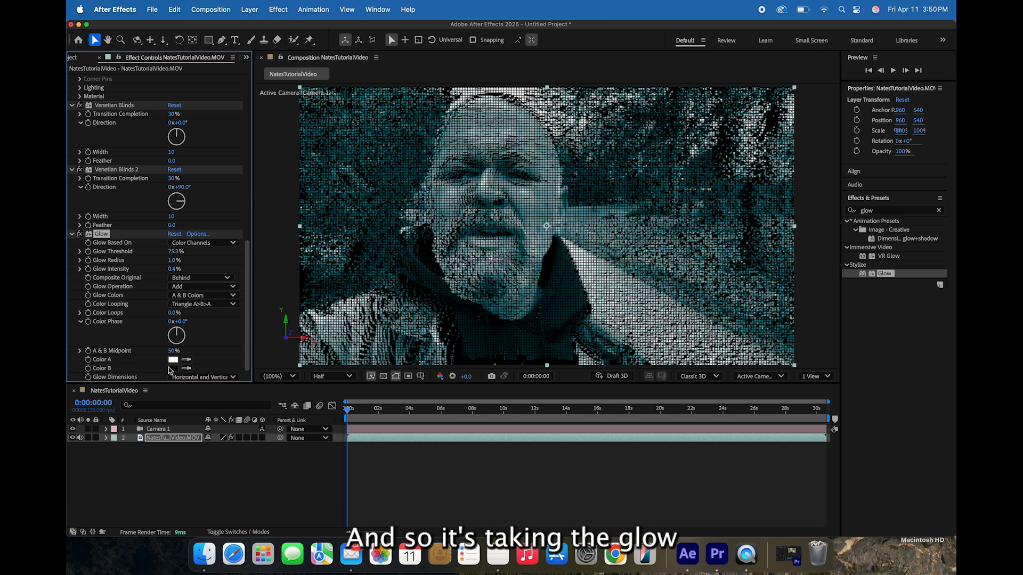
mouse_move(161, 361)
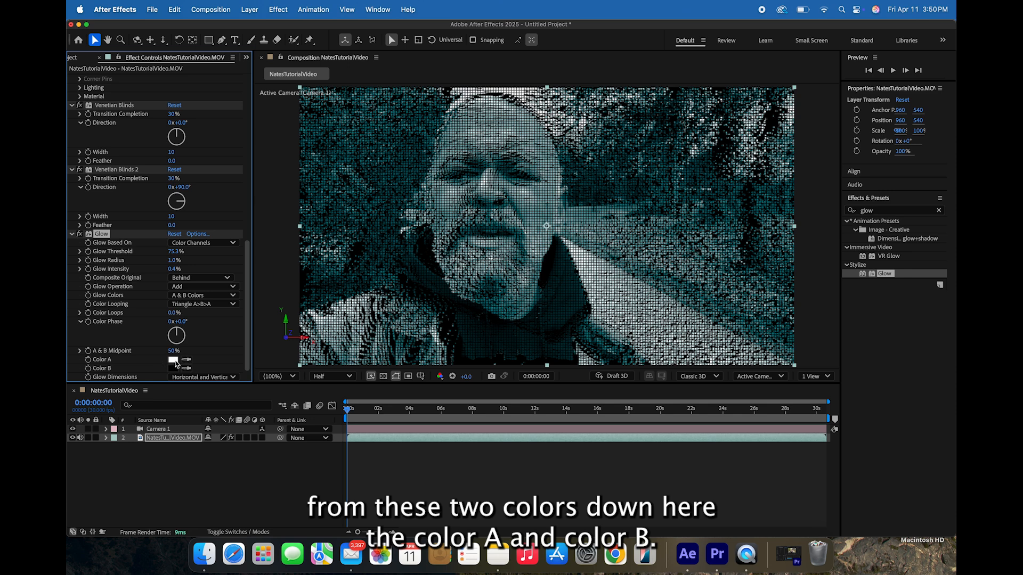
click(172, 359)
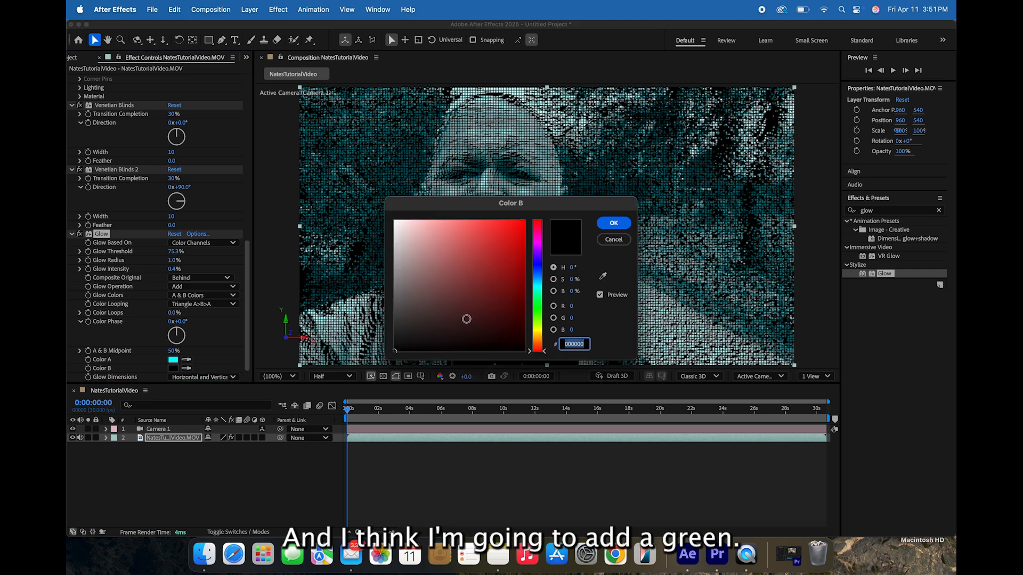
click(535, 273)
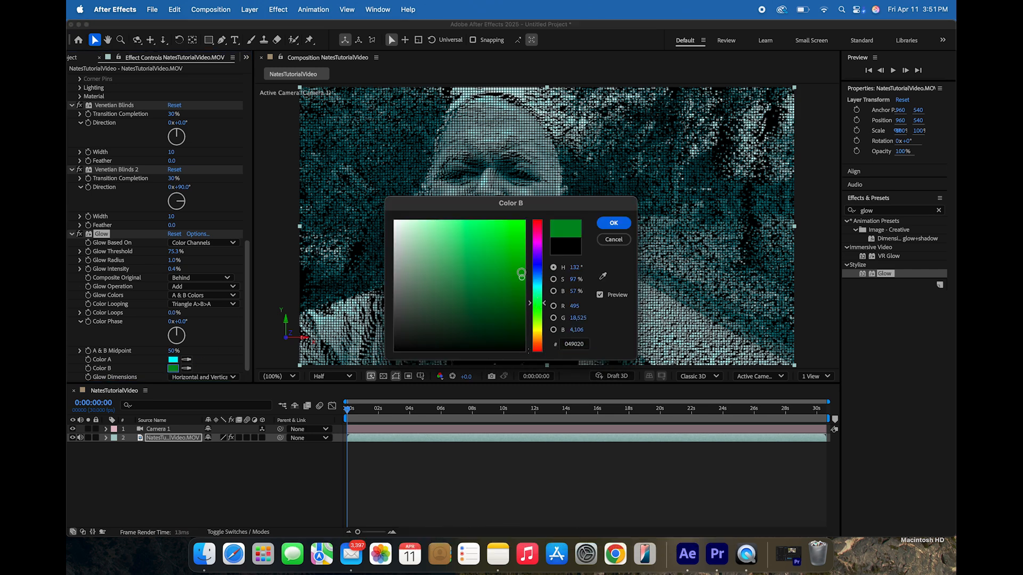
click(612, 223)
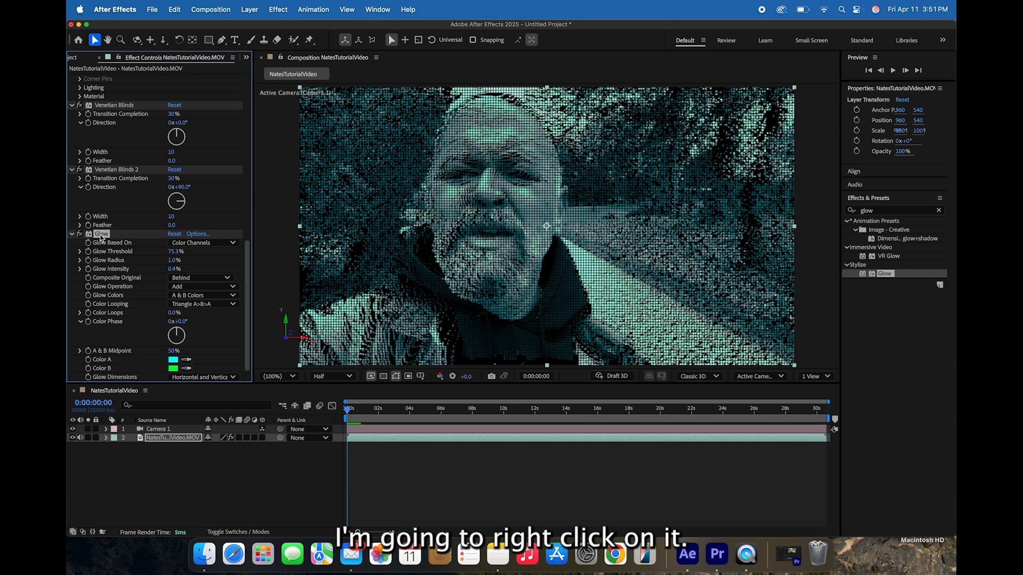
Duplicate Glow and recolour Glow 2 with a dark teal Color A and blue Color B
right_click(101, 234)
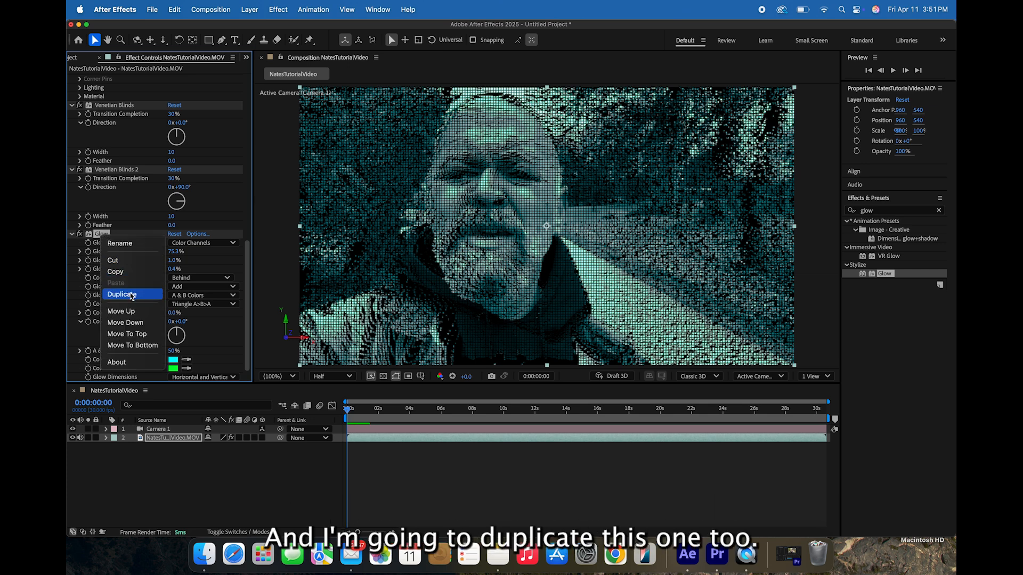
click(122, 294)
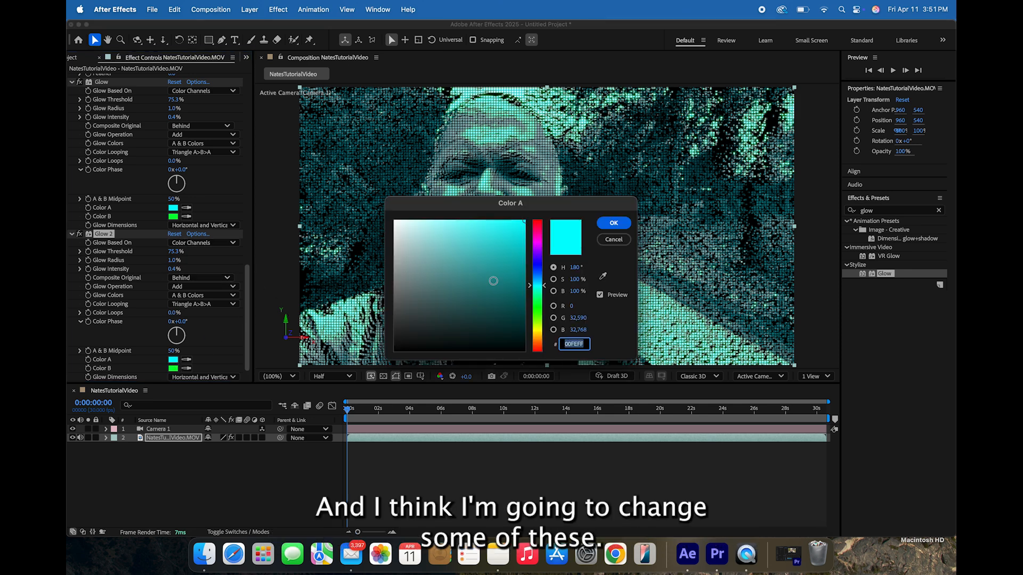
drag(493, 281, 522, 281)
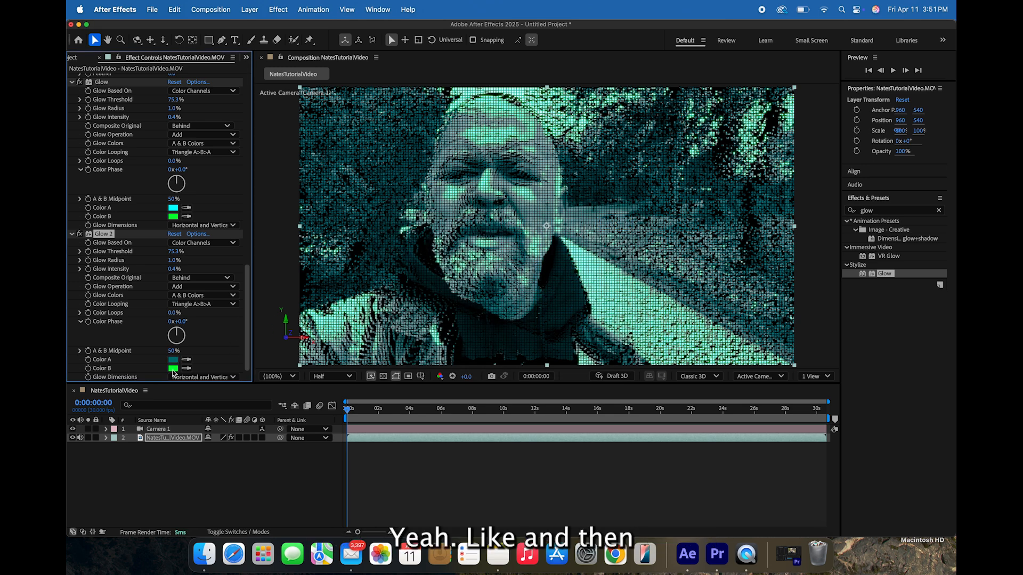
click(172, 368)
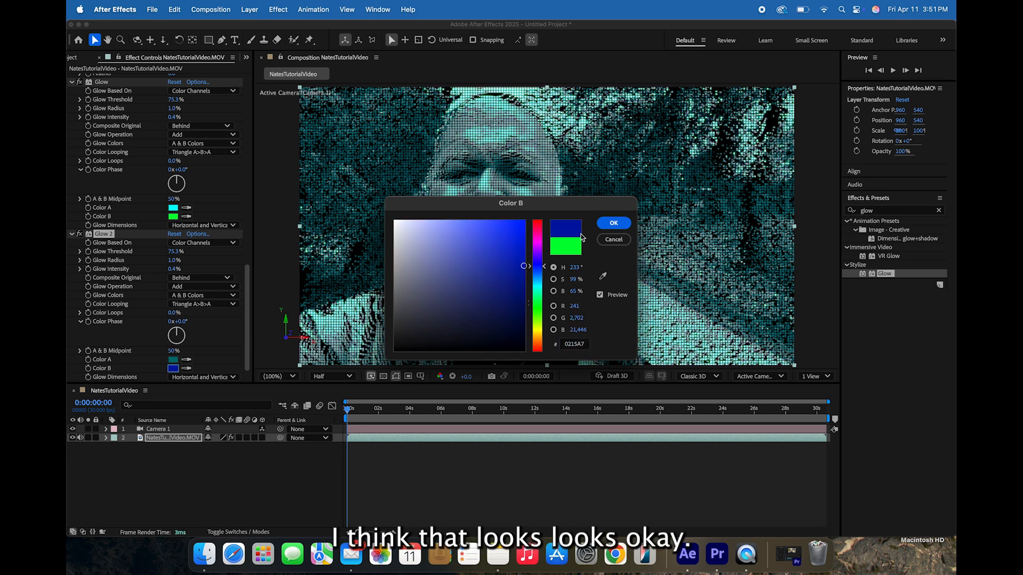
click(613, 223)
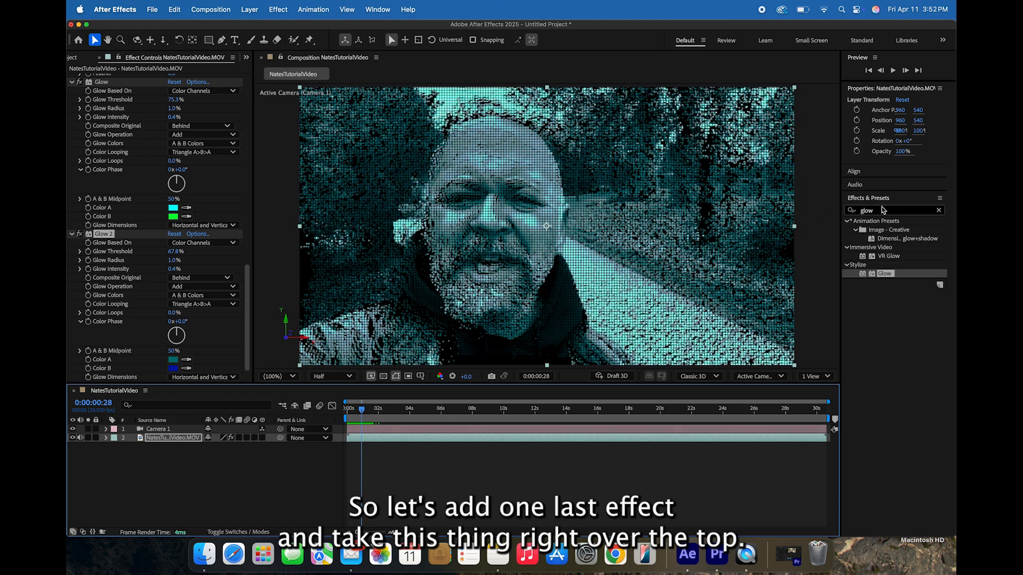
Search the Effects & Presets library for 'cc' to list the CC effects
click(887, 209)
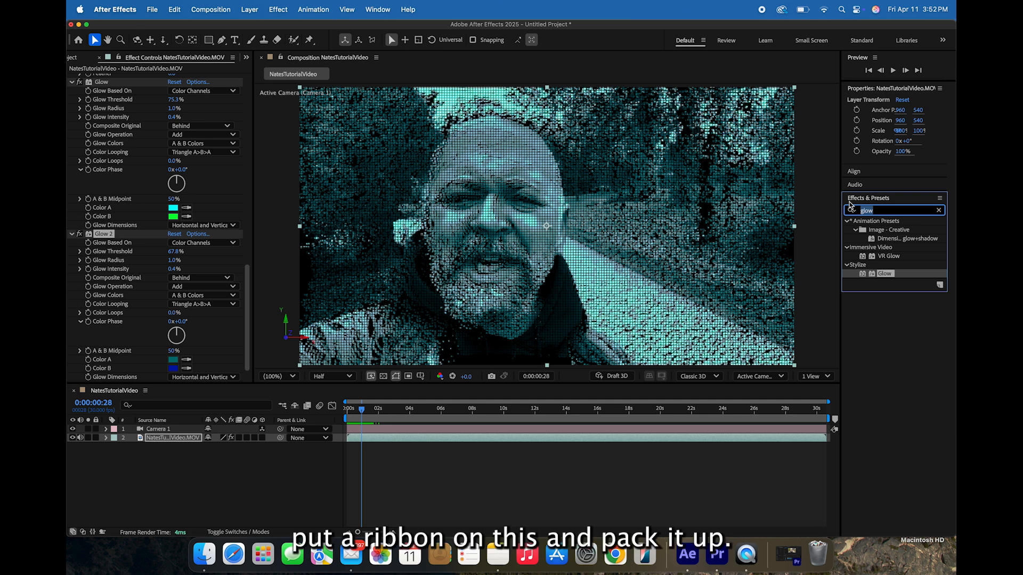
text(cc)
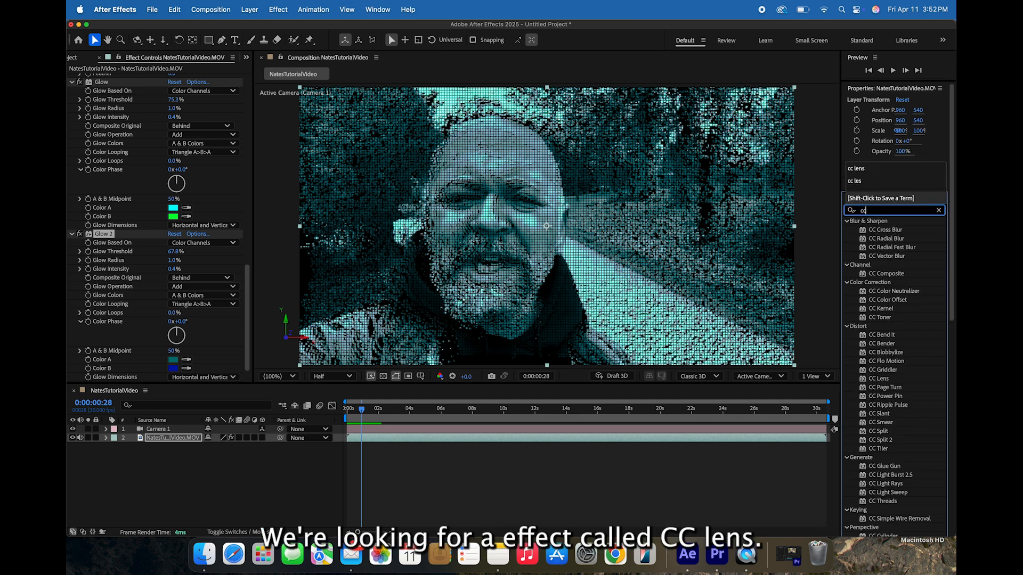